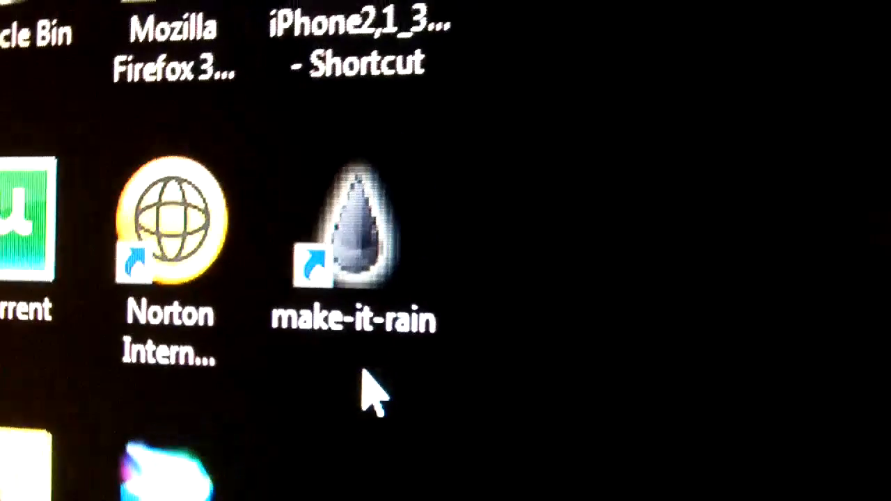
- Select the make-it-rain shortcut icon on the Windows desktop
click(355, 230)
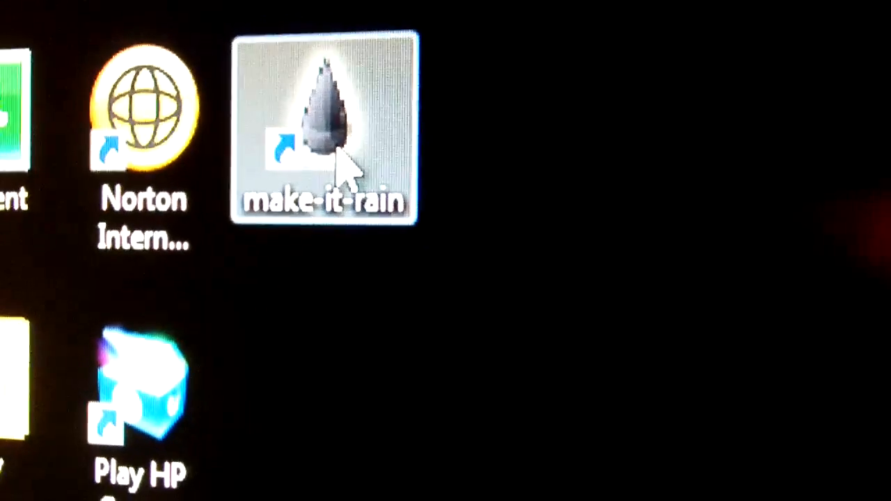
- Launch blackra1n RC1 from the make-it-rain shortcut to show its 'make it ra1n' window
double_click(324, 132)
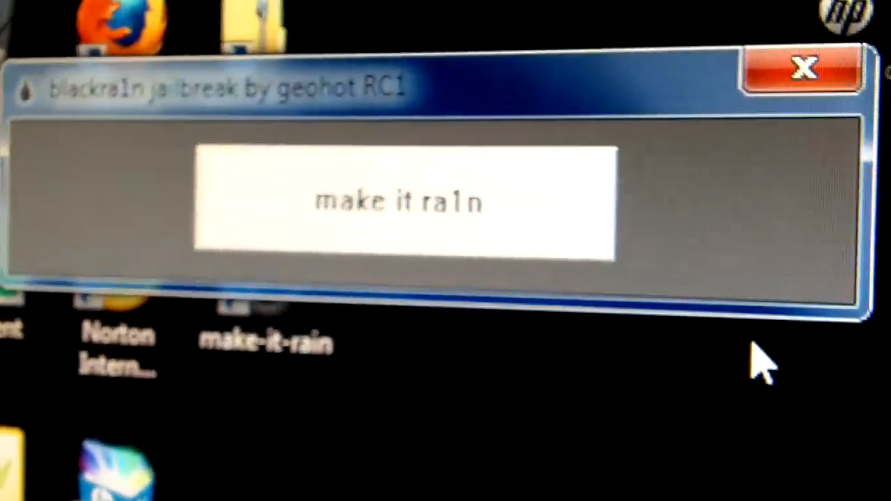